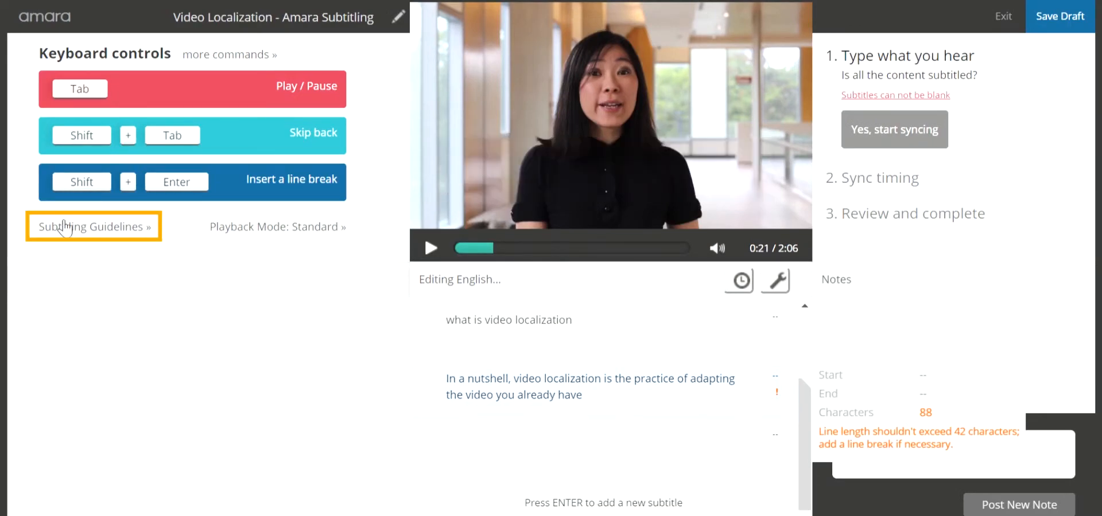
# Bring up the Amara Style Guidelines on line length, duration and reading speed.
pyautogui.click(93, 226)
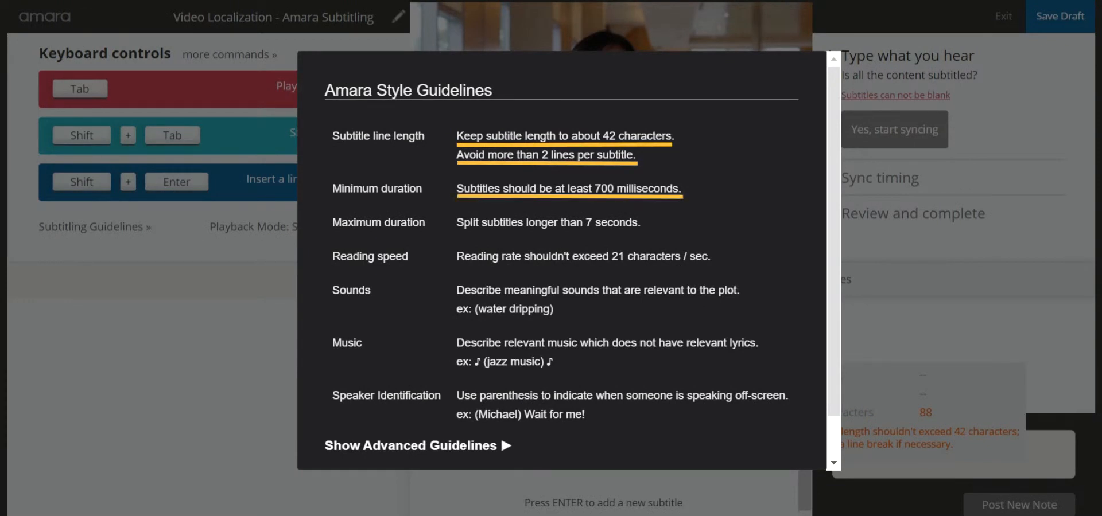
pyautogui.moveTo(416, 445)
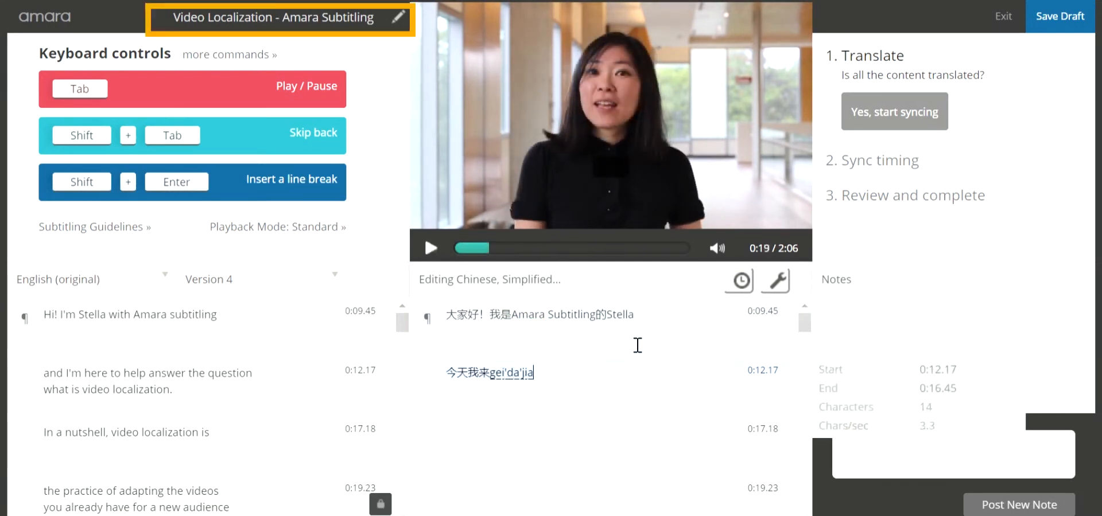
# Set the translated video title to 视频地域化 and confirm it.
pyautogui.click(399, 17)
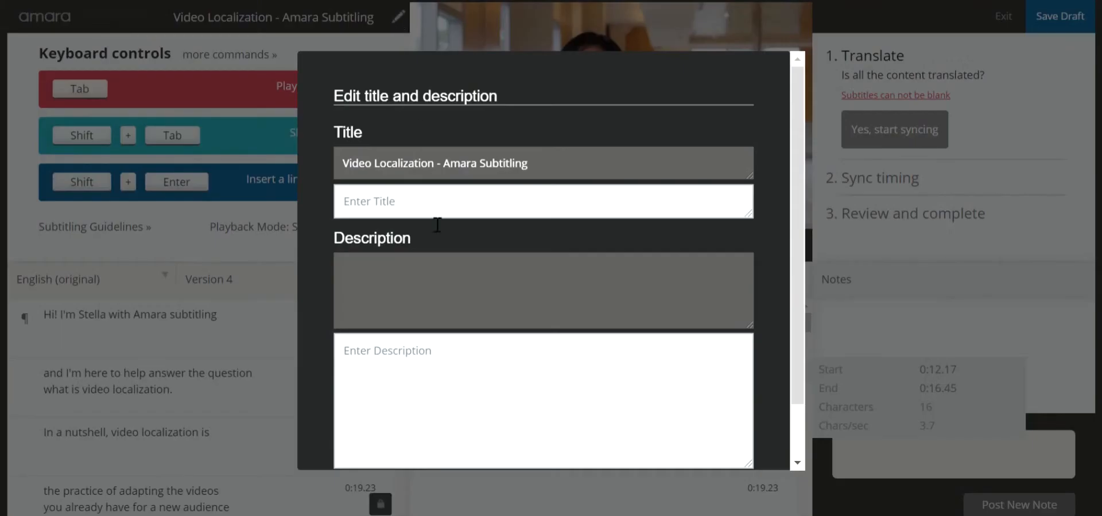
pyautogui.write('视频地域化')
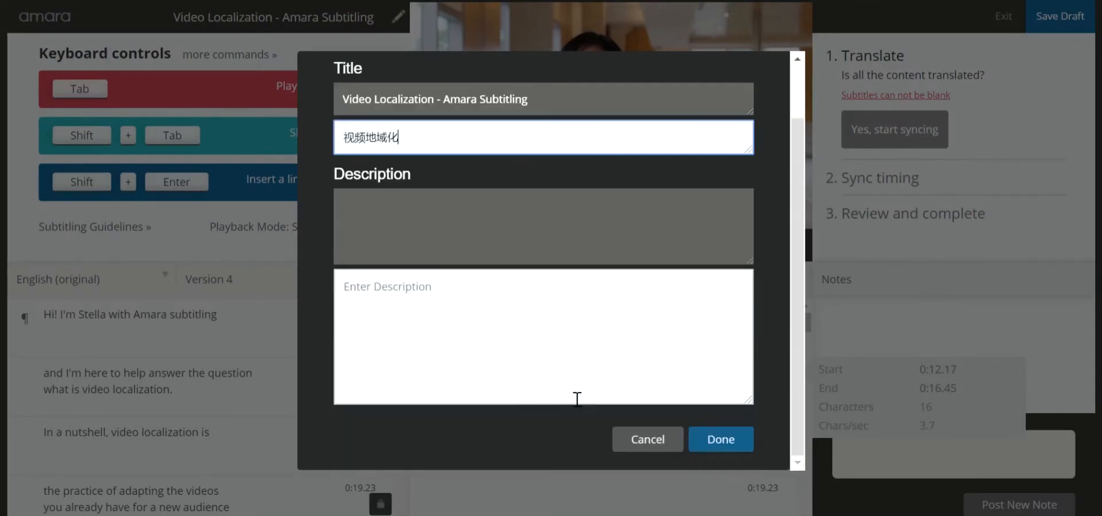
pyautogui.click(720, 440)
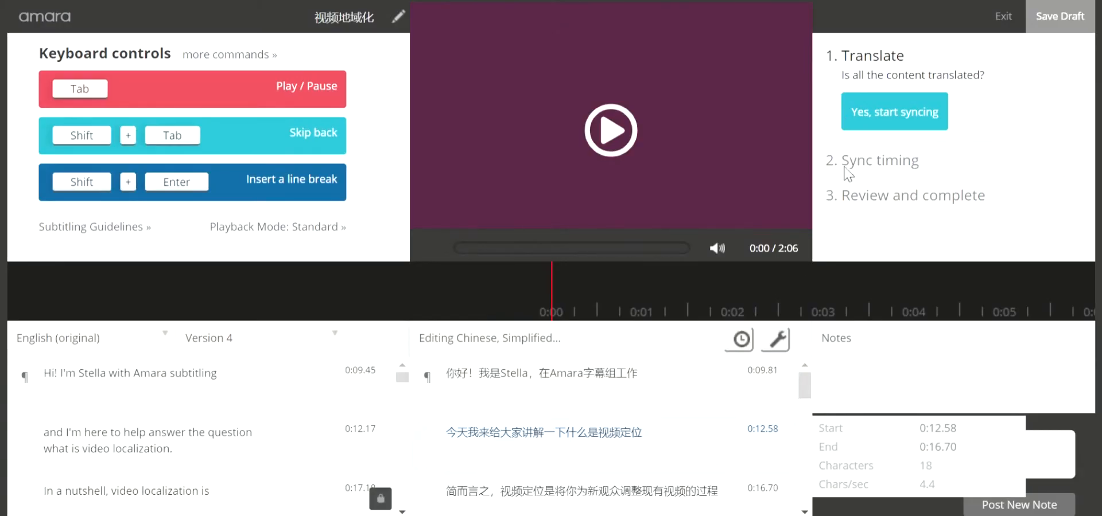
# Sync all 13 Chinese subtitles' timings and advance them to the review stage.
pyautogui.click(894, 111)
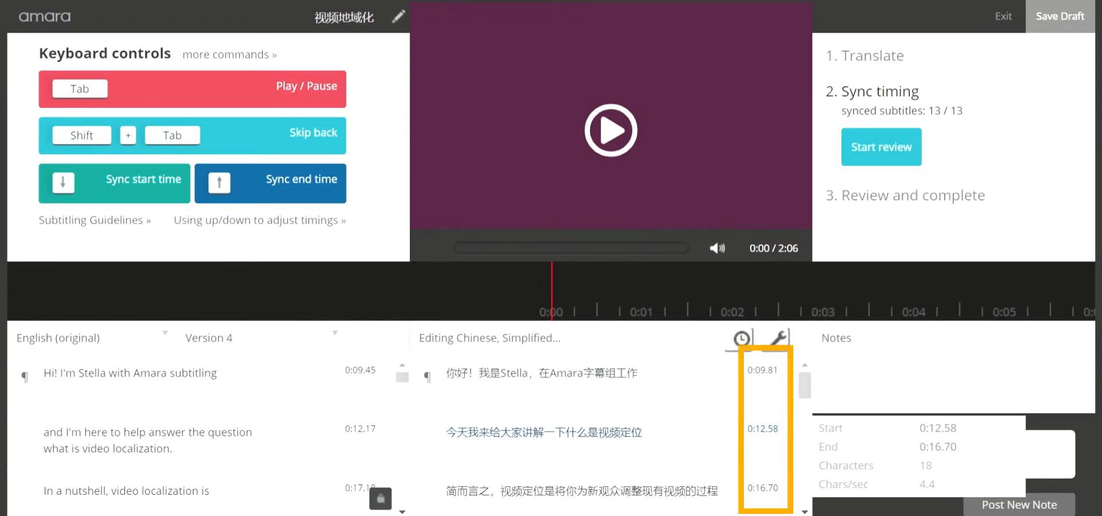
pyautogui.click(772, 338)
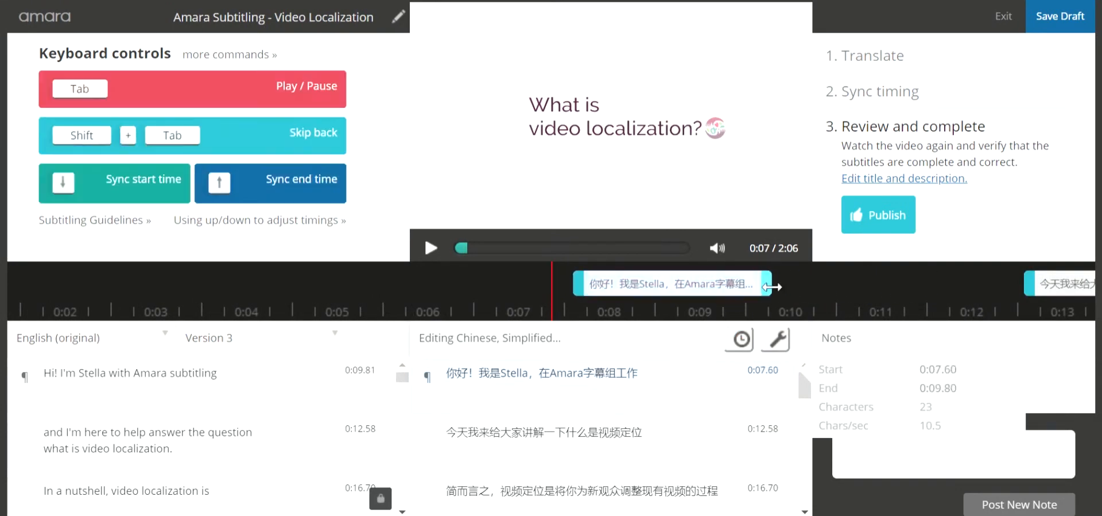
# Scroll through the subtitle list to review the Chinese subtitles down to the final one.
pyautogui.scroll(-3)
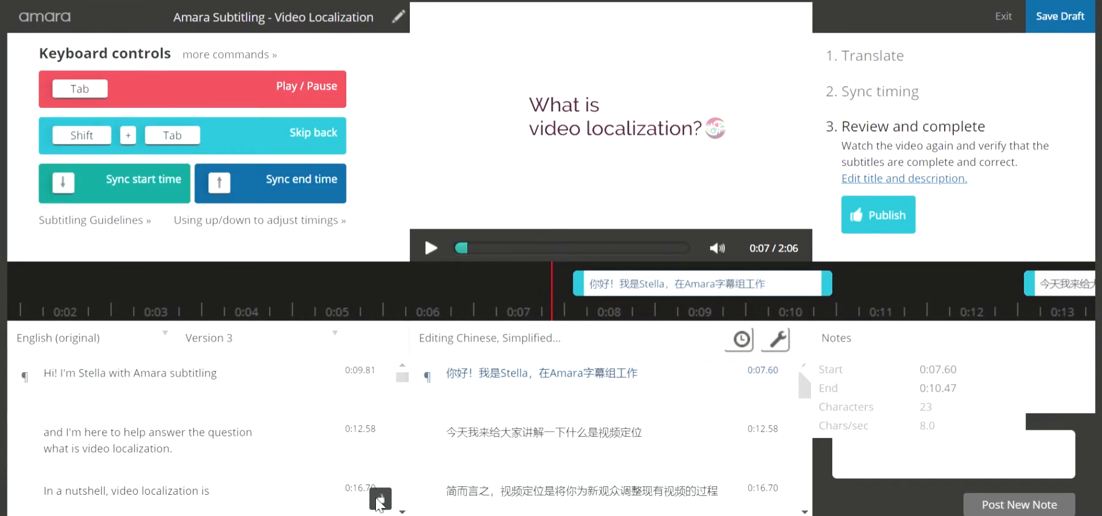
pyautogui.scroll(-3)
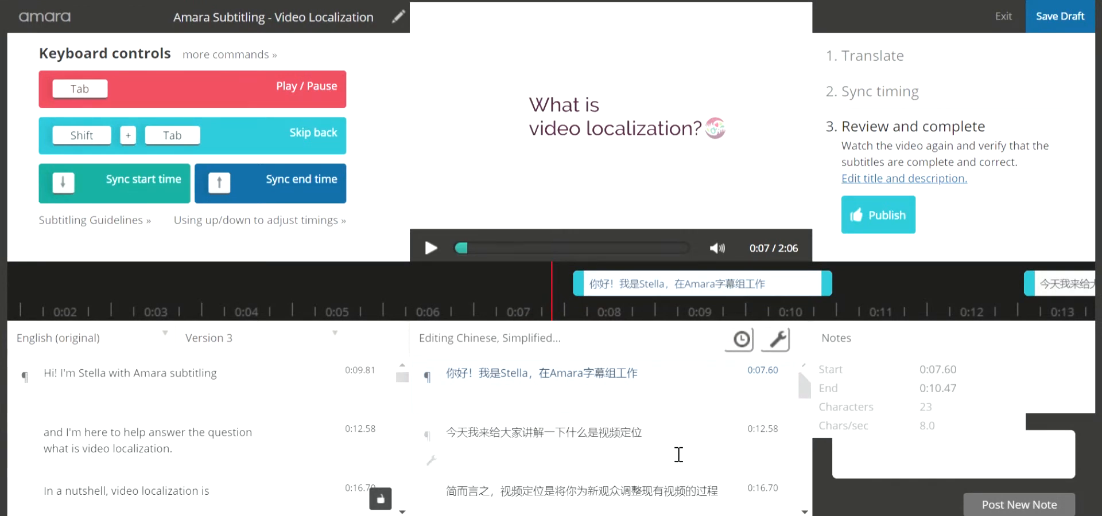
pyautogui.scroll(-3)
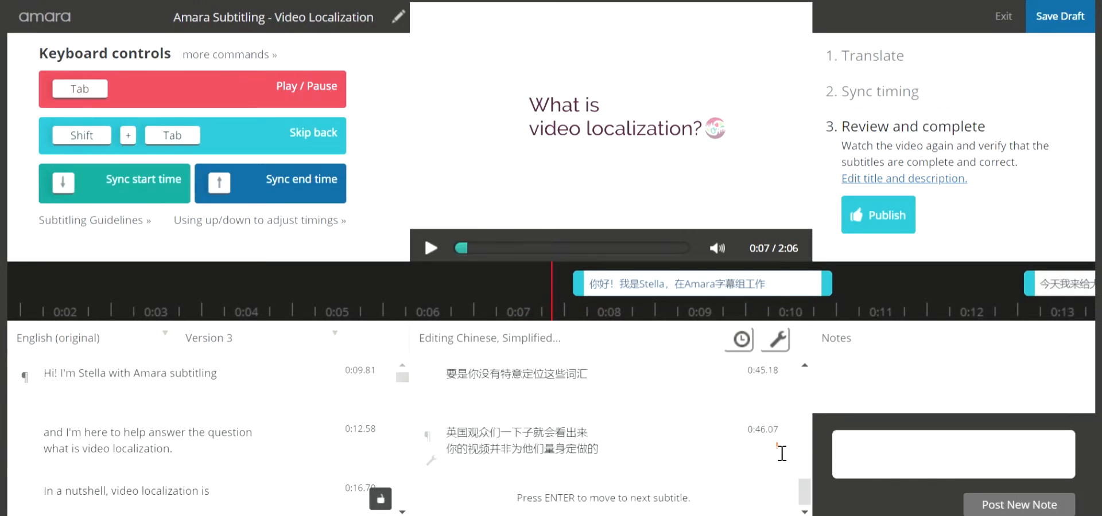